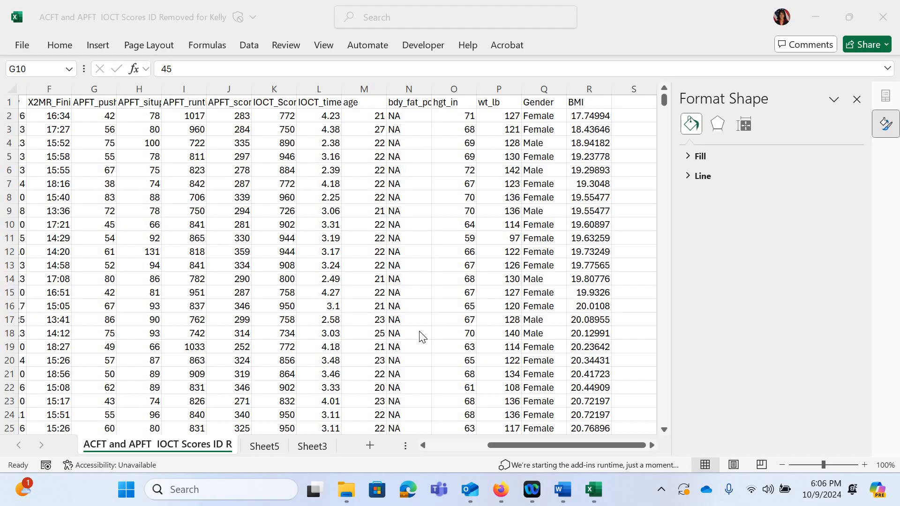
mouse_move(533, 173)
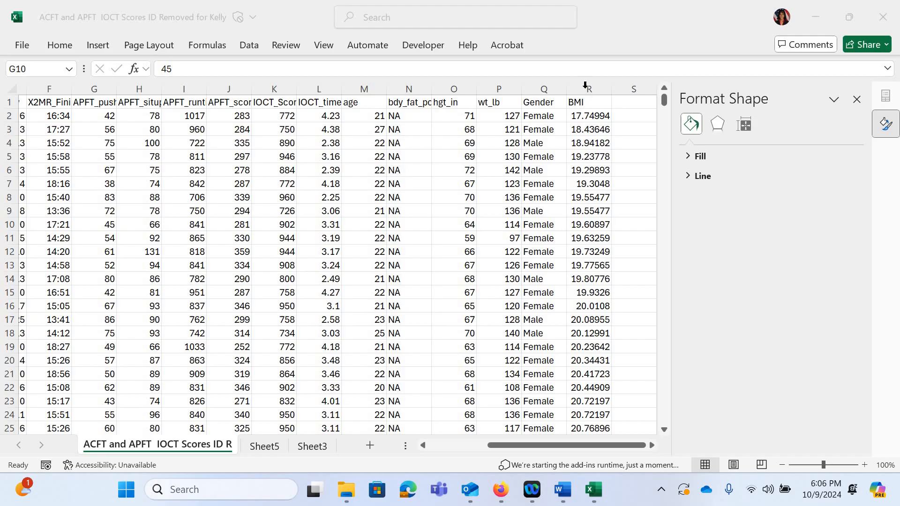
Insert a blank column before BMI via the column header's context menu.
left_click(94, 225)
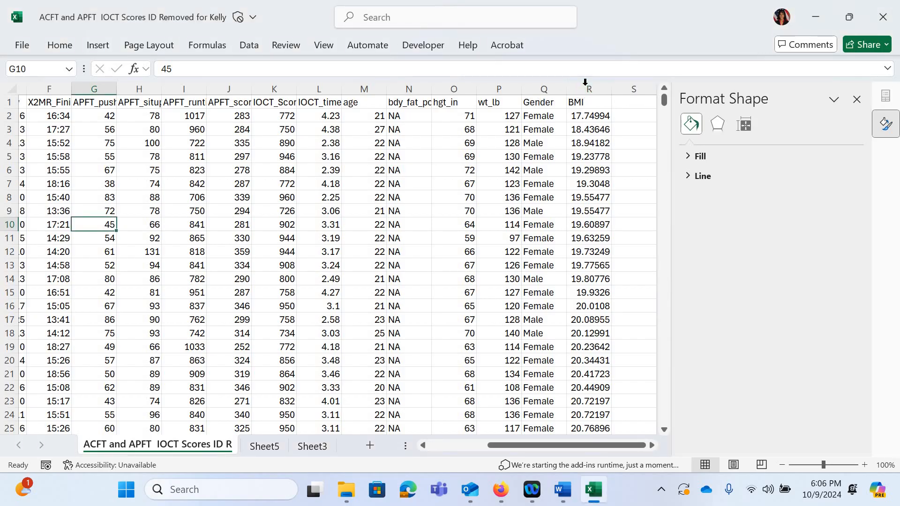
right_click(588, 88)
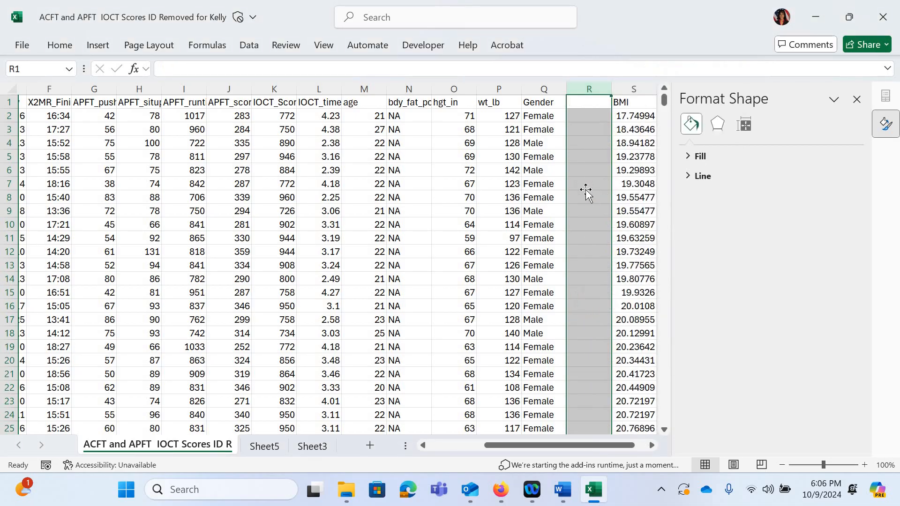
Enter the header 'Gender Number' in cell R1 of the new column.
left_click(588, 184)
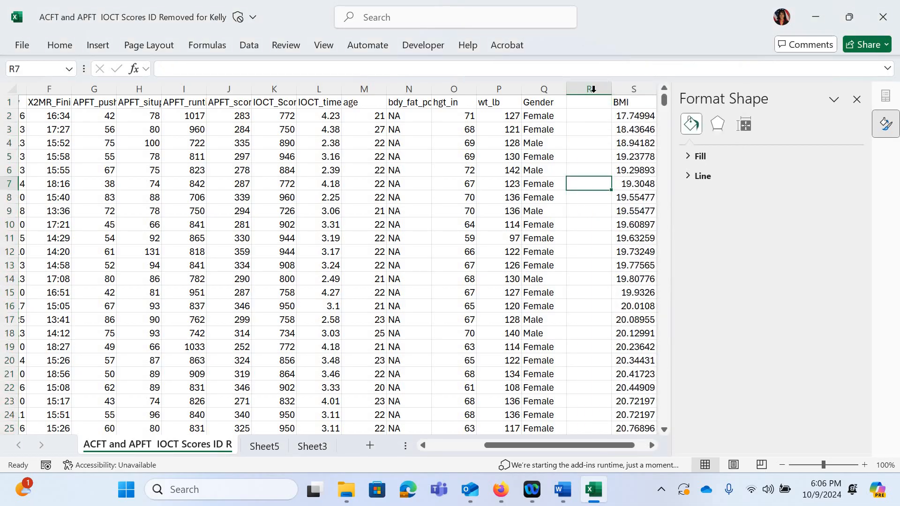
left_click(588, 102)
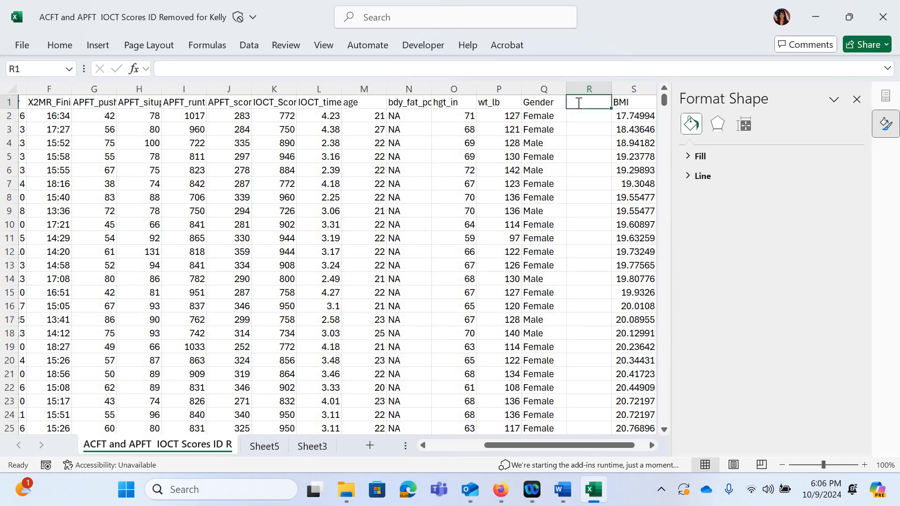
type("Gender Numb")
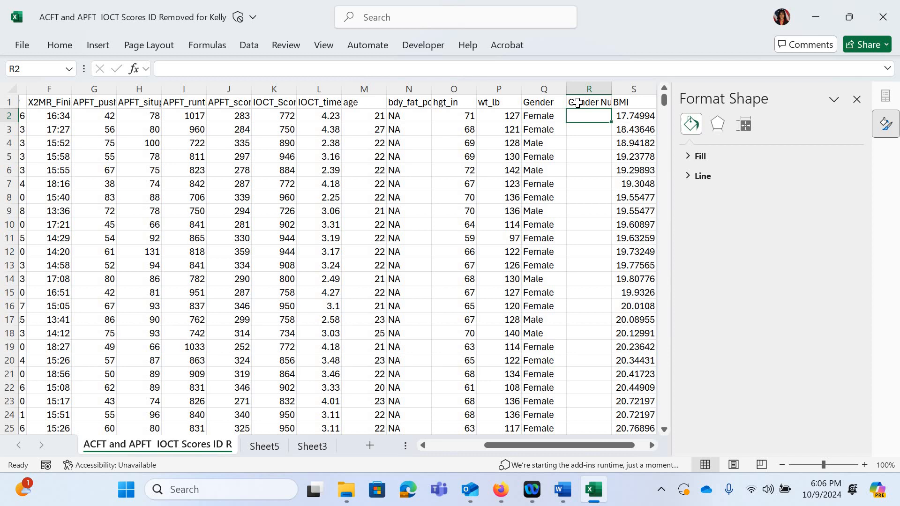
Enter =IF(Q2="Female",0,1) in R2 so Female gives 0 and Male gives 1.
type("=")
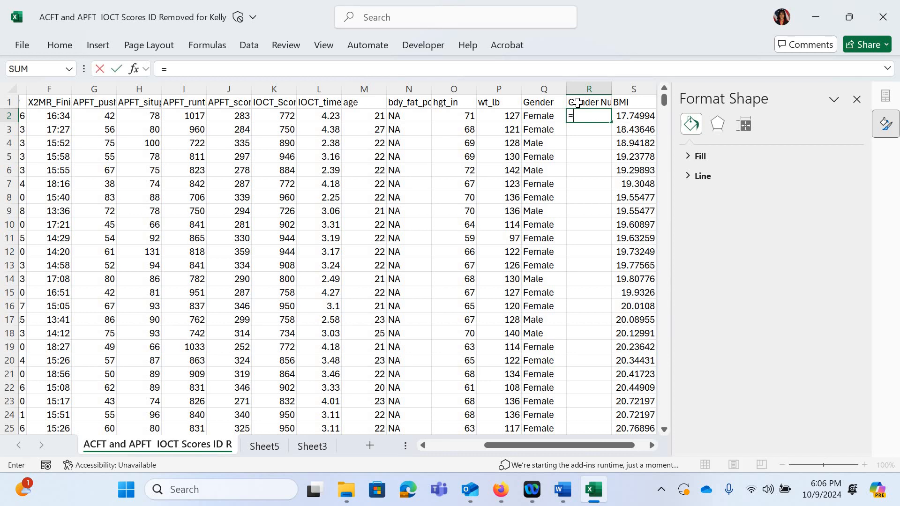
type("IF(q2")
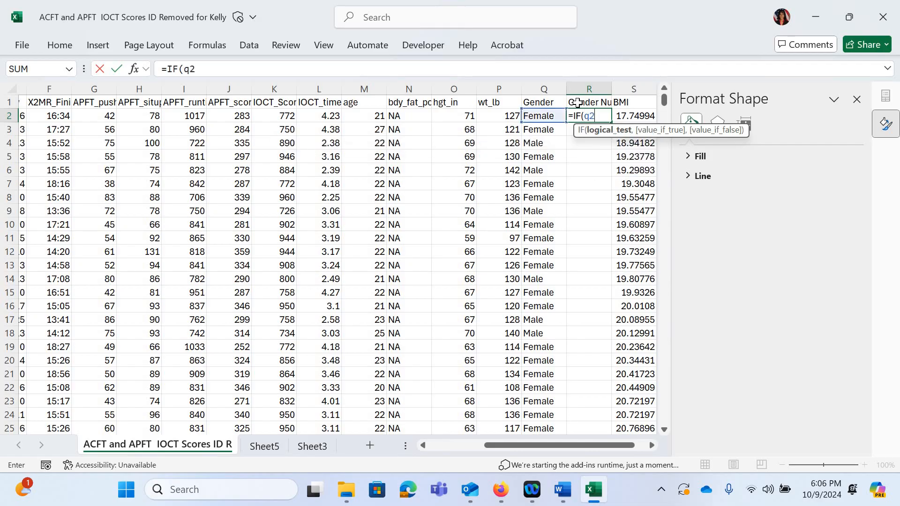
type("=")
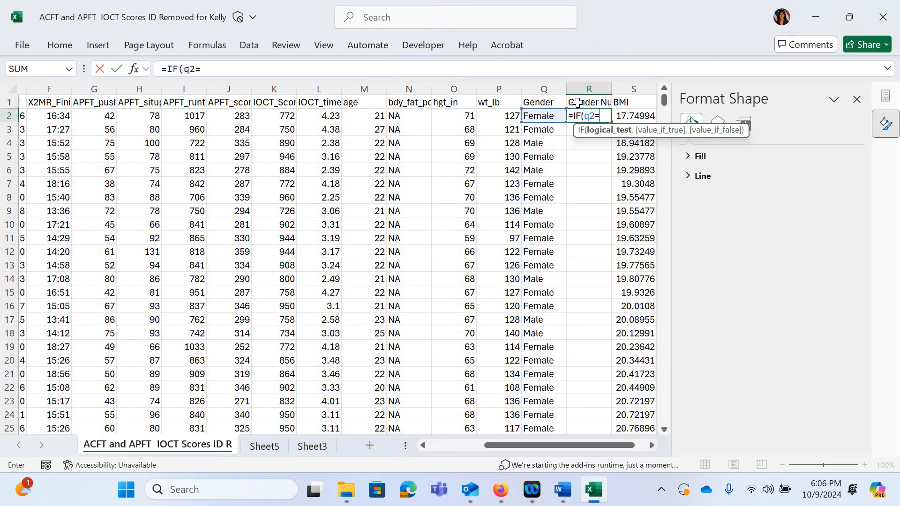
type("\"")
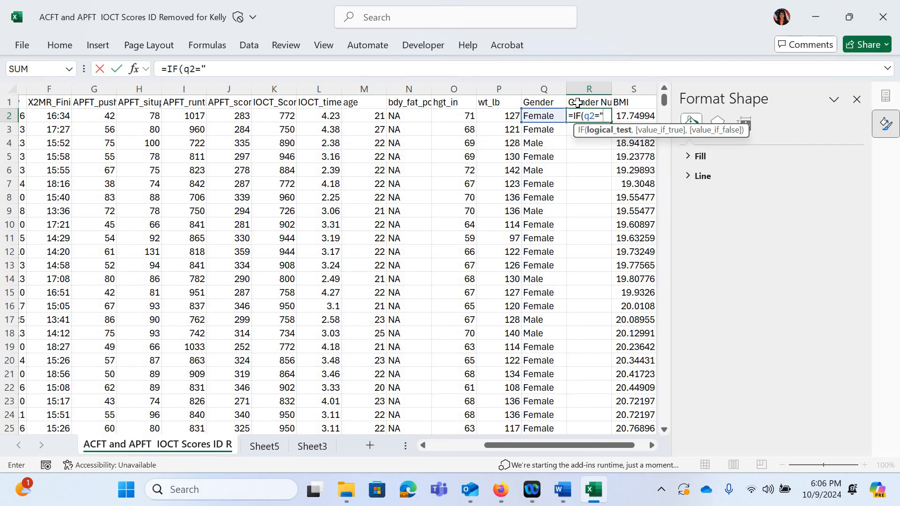
type("Female")
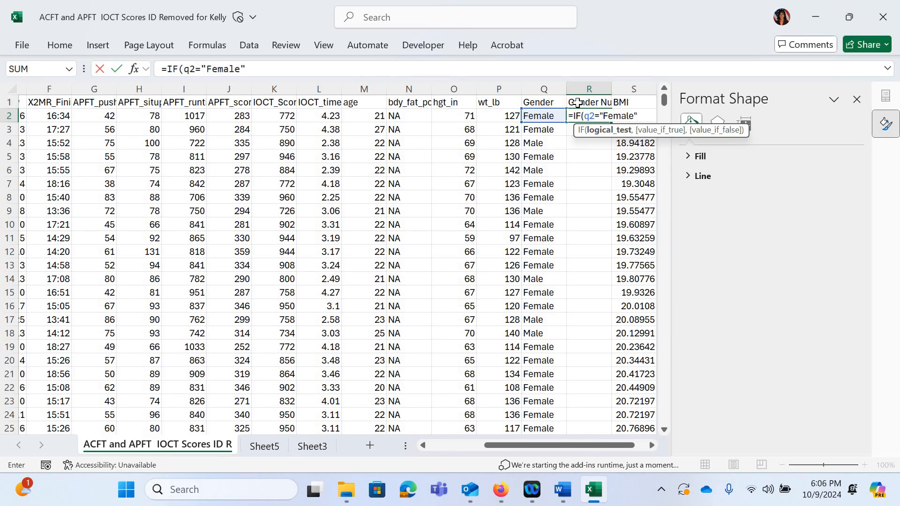
type(",")
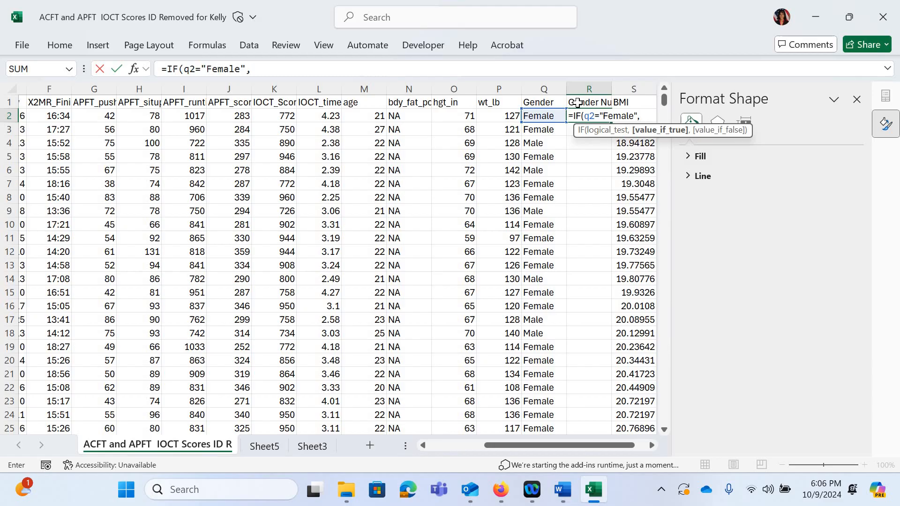
type("0")
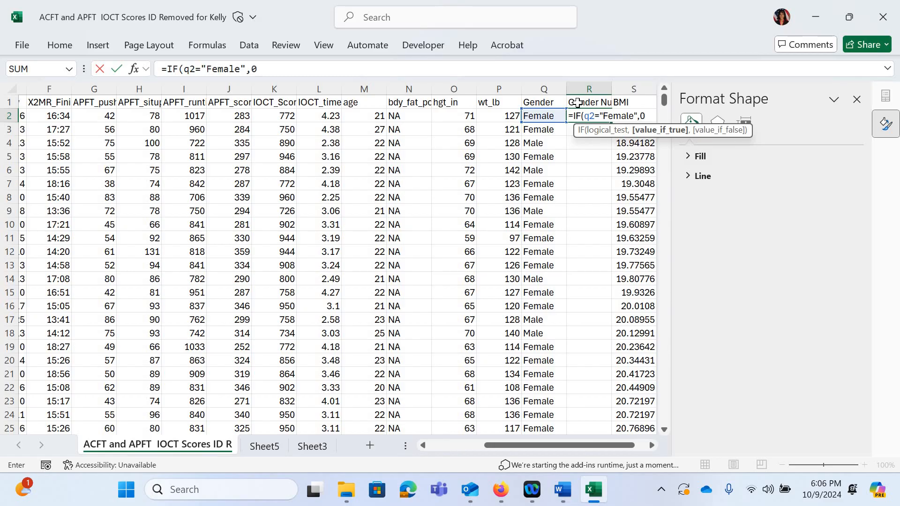
type(",")
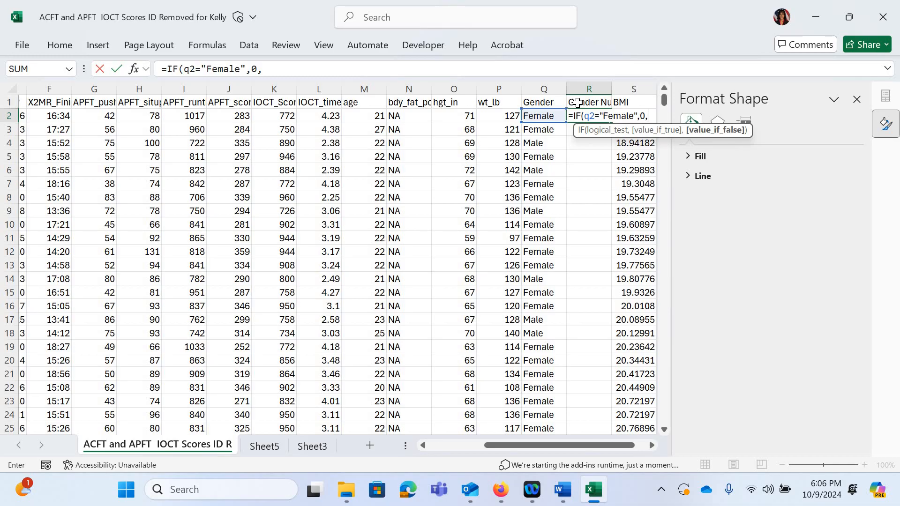
type("1")
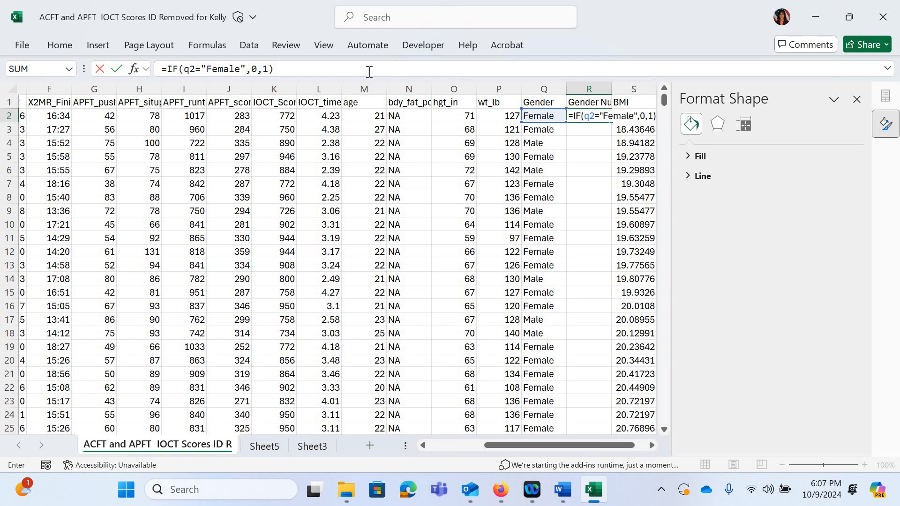
key("Enter")
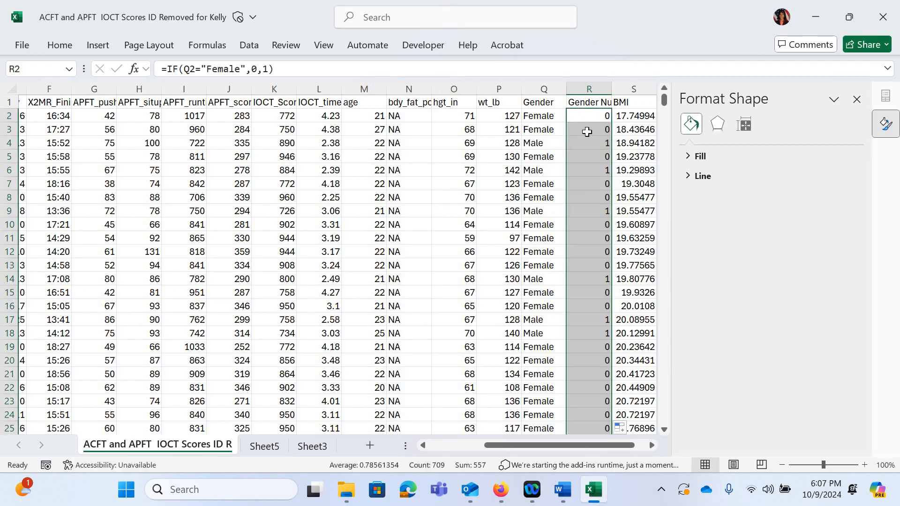
Verify row 3's filled-down formula references its own Gender cell.
left_click(589, 129)
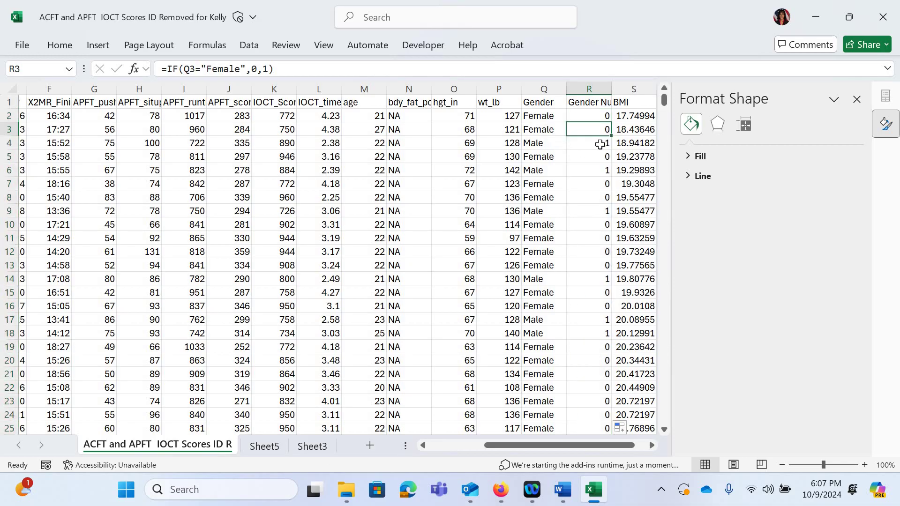
mouse_move(602, 211)
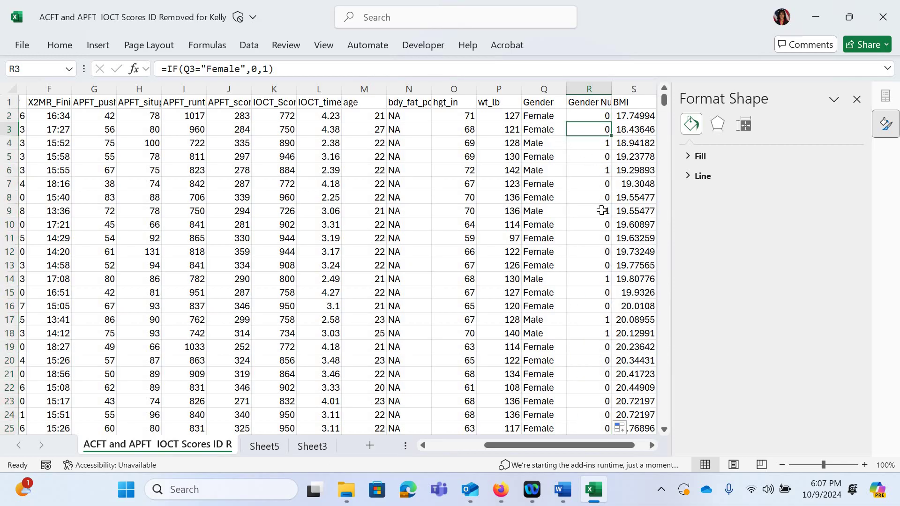